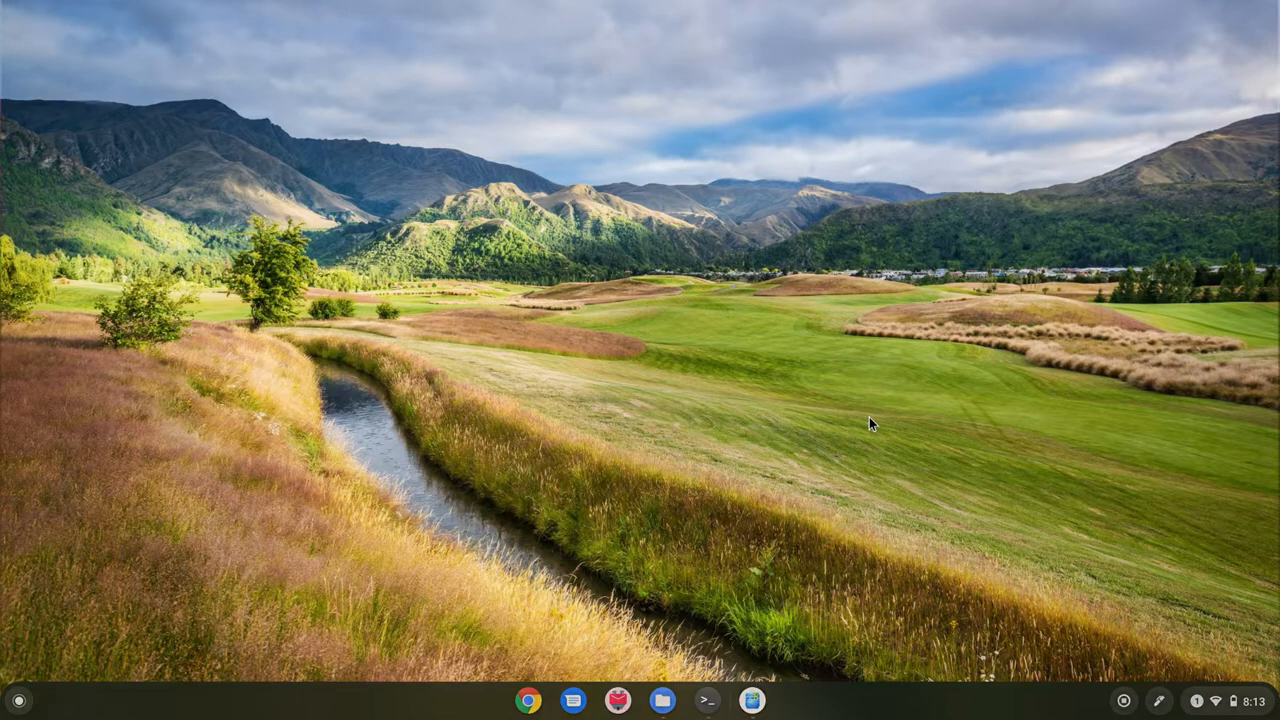
Launch the Linux terminal from the shelf, showing the adam@penguin prompt
click(708, 700)
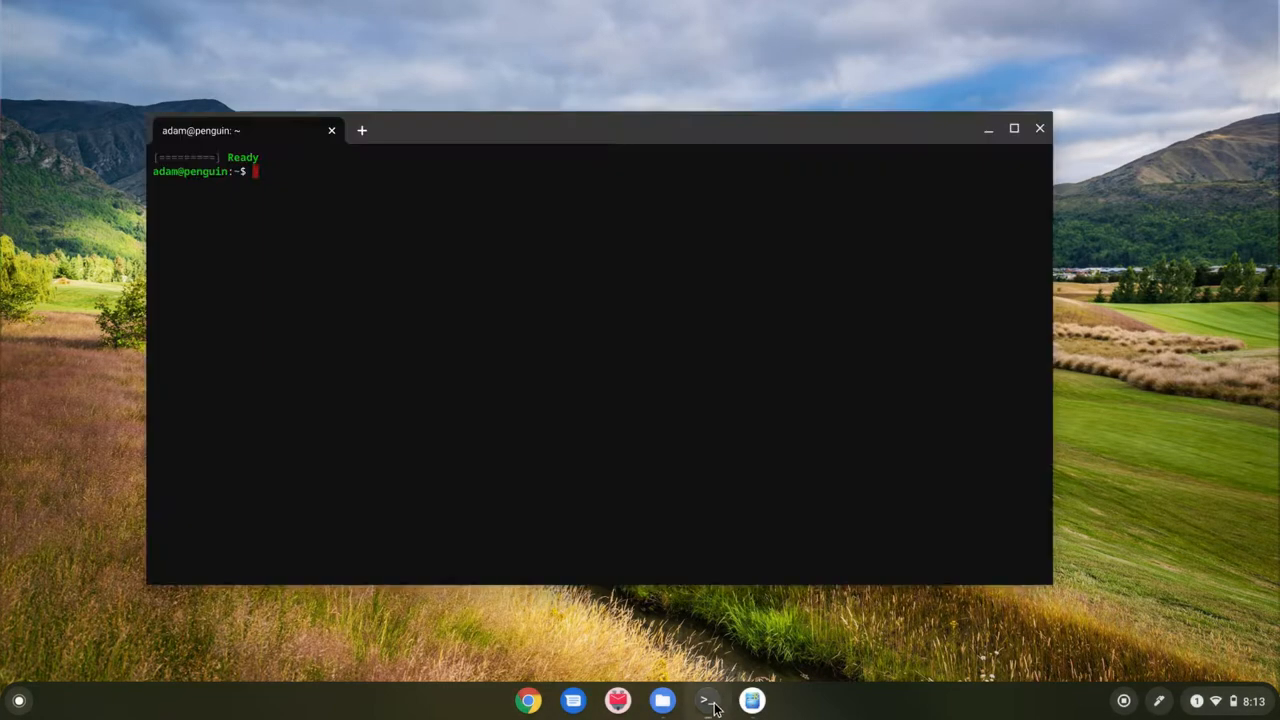
mouse_move(716, 138)
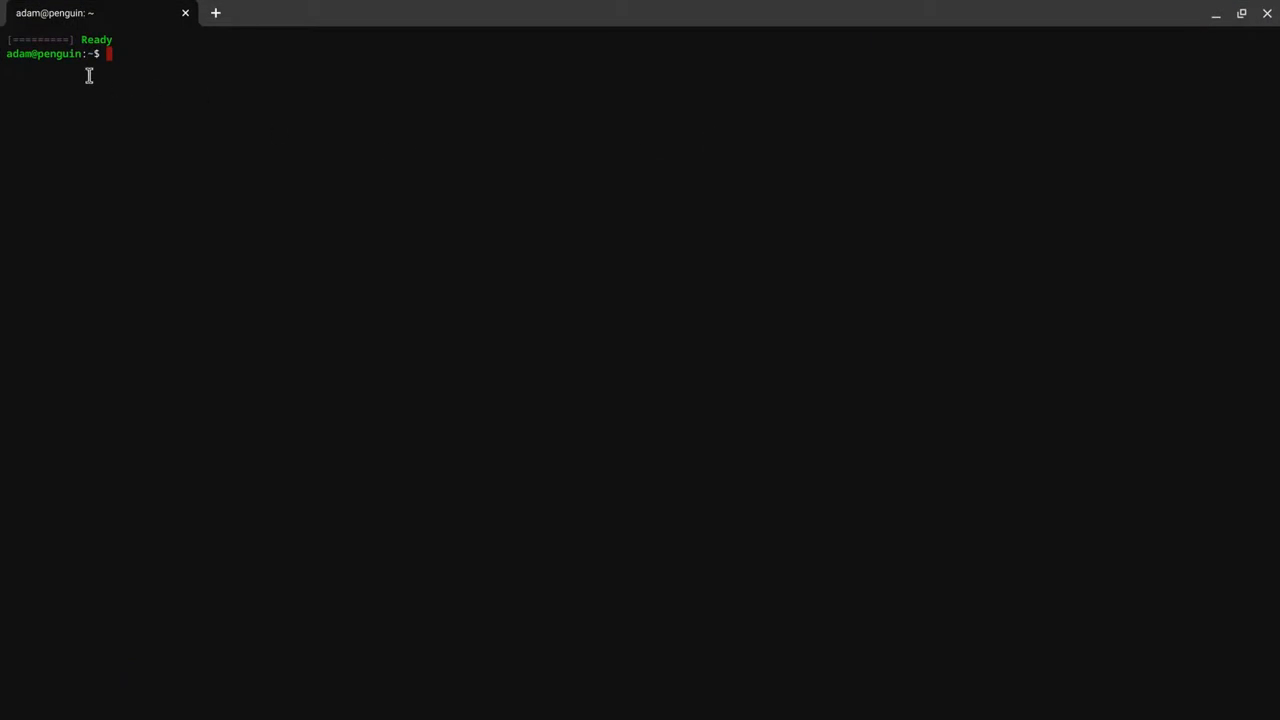
mouse_move(44, 66)
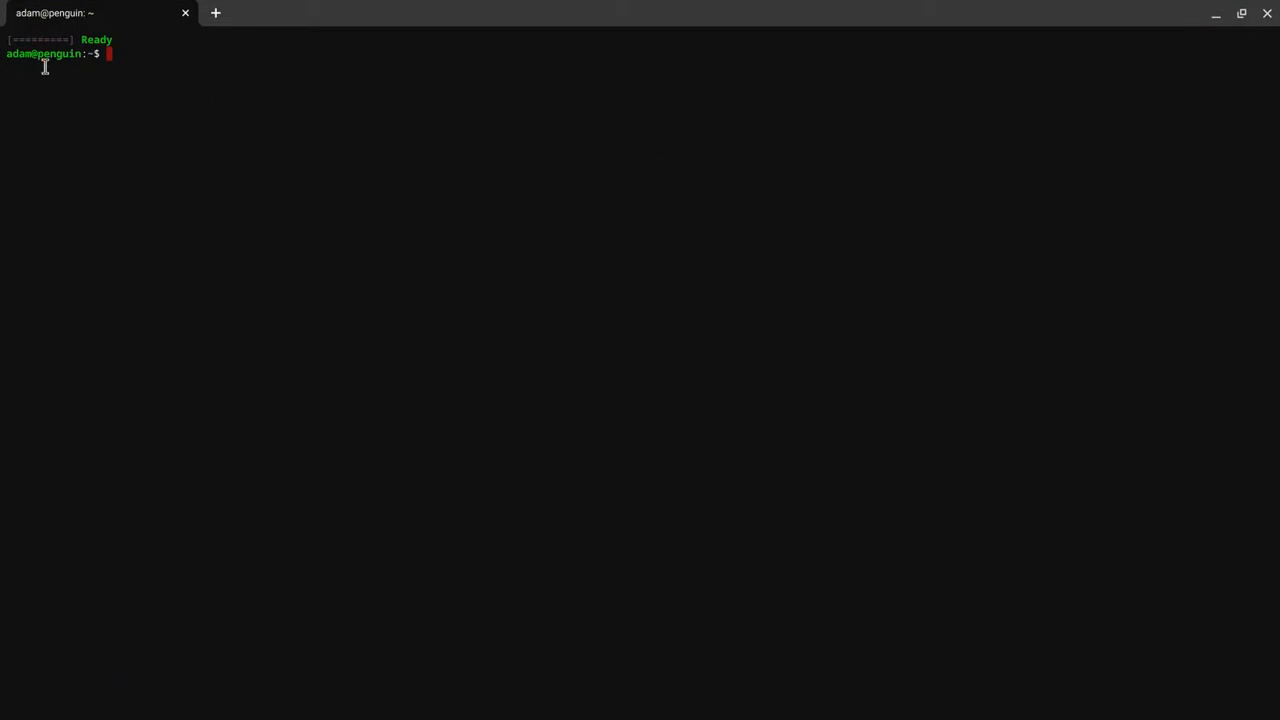
mouse_move(184, 82)
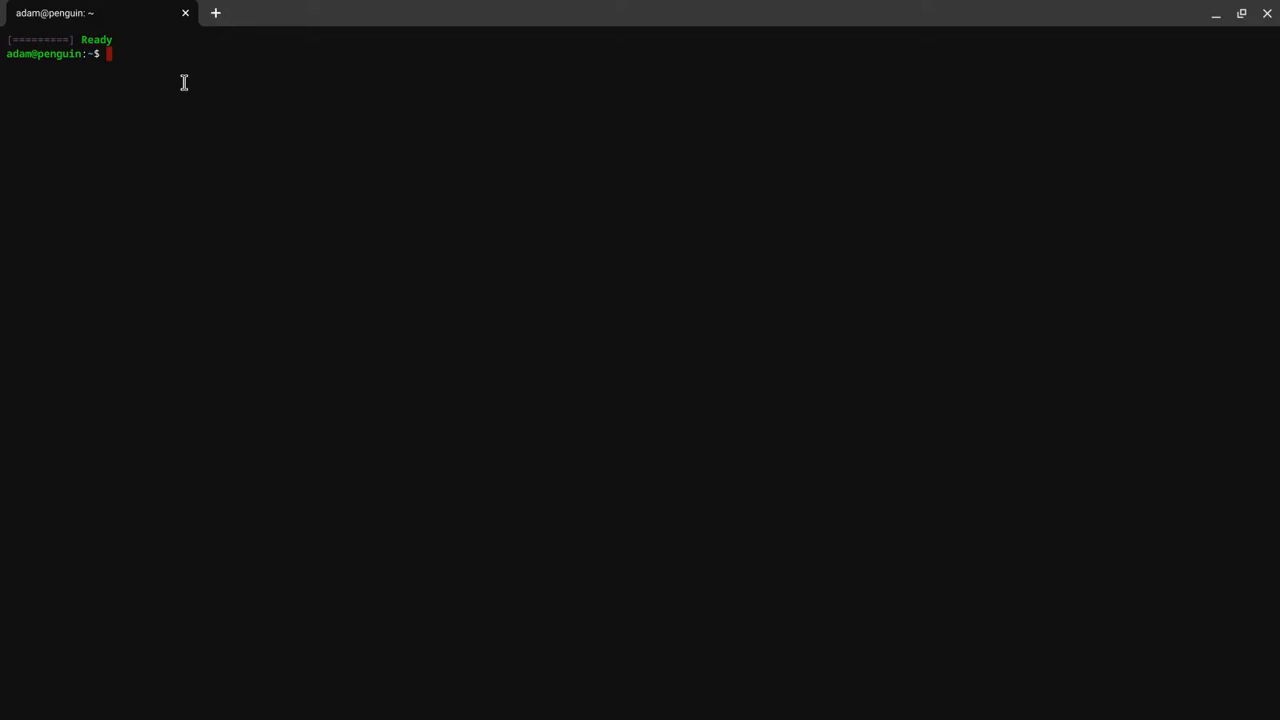
Run neofetch to print the Debian 10 system details with logo
text(neo)
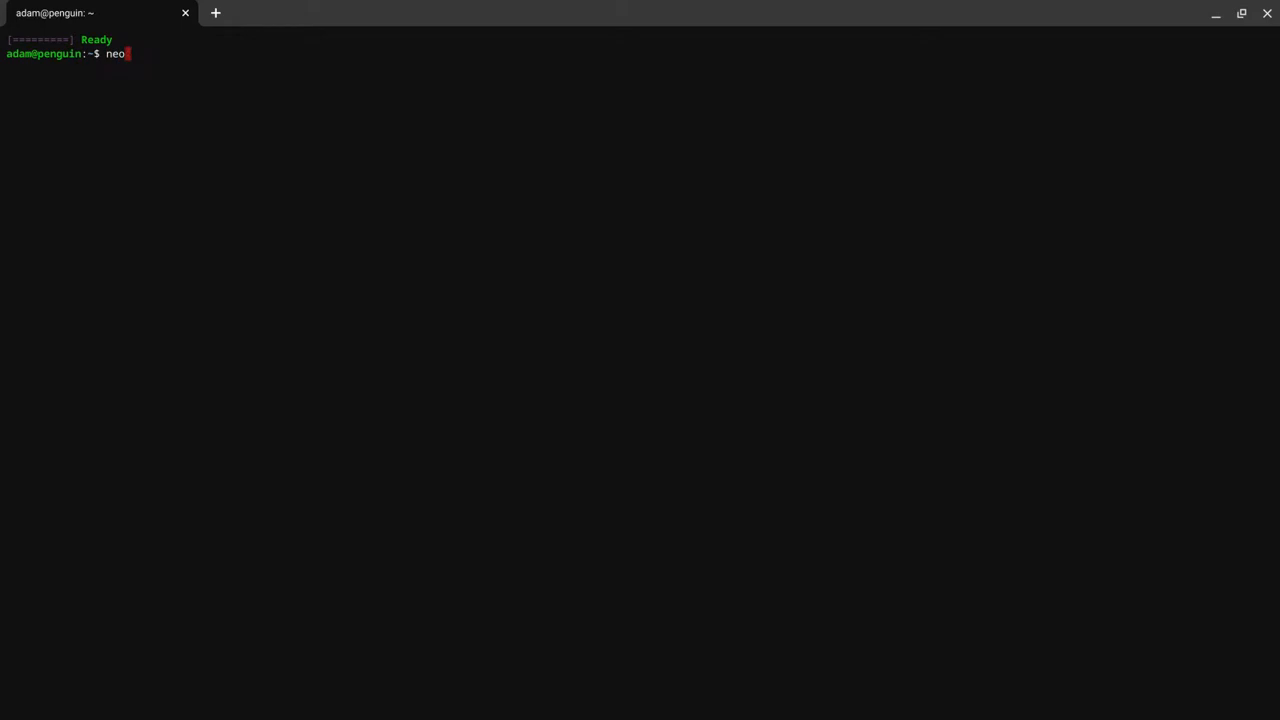
key(Return)
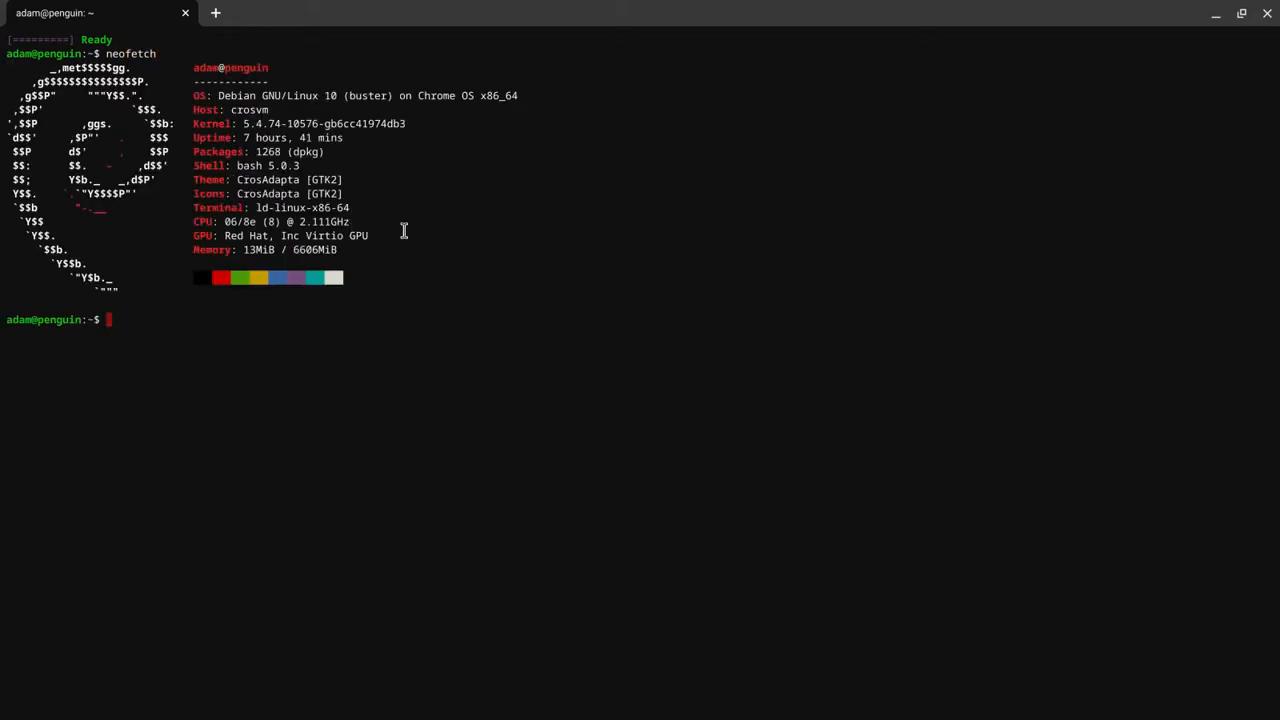
mouse_move(312, 428)
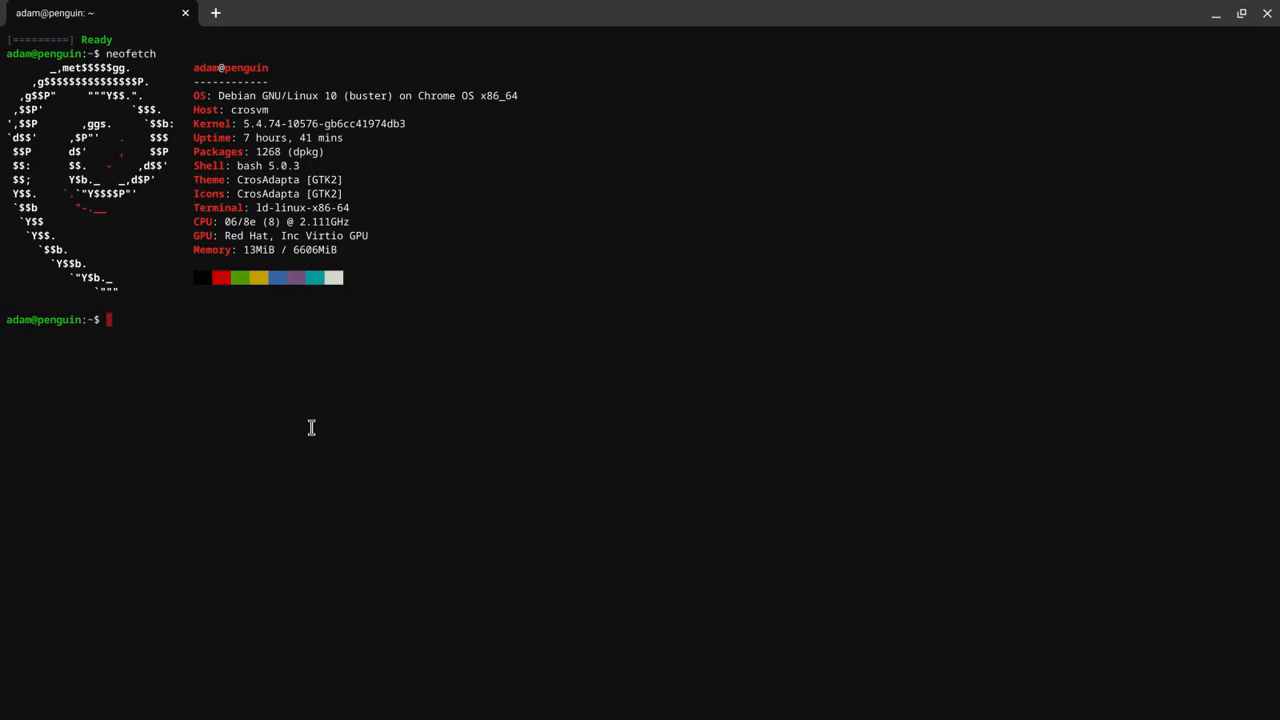
Run hostnamectl set-hostname fokker and authorize it with the password
text(hostnamectl set-hostname)
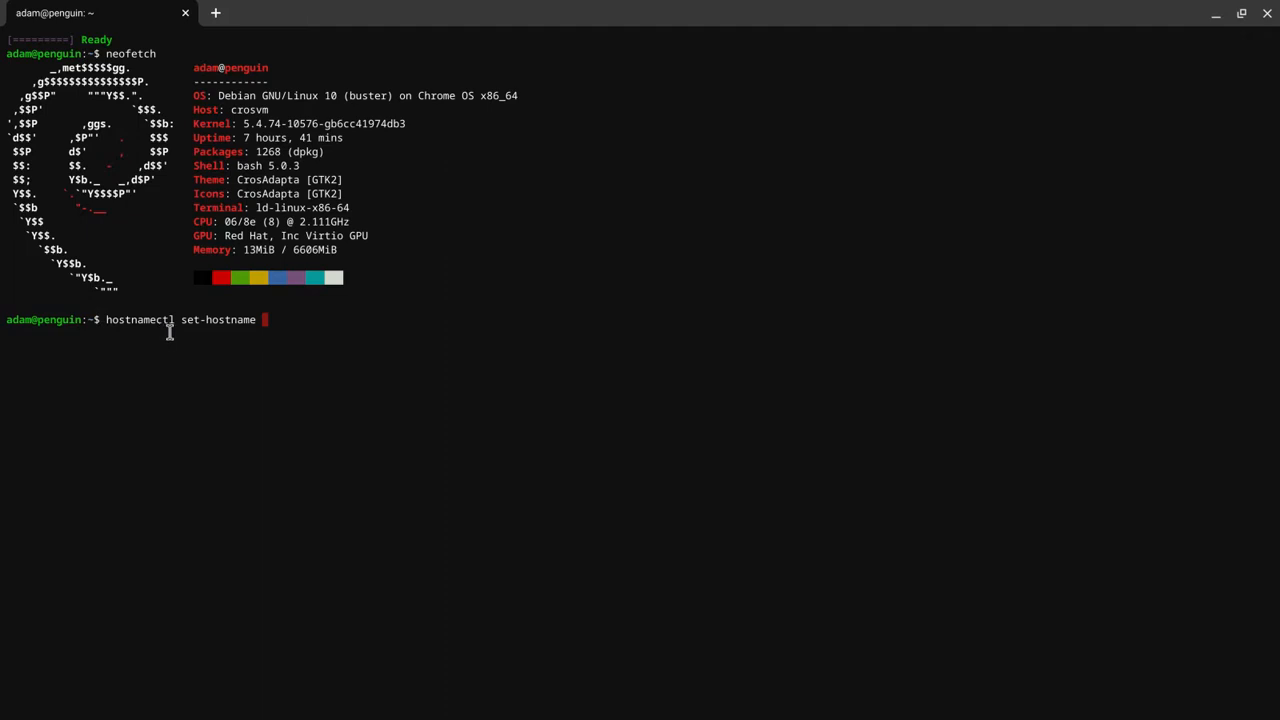
mouse_move(188, 340)
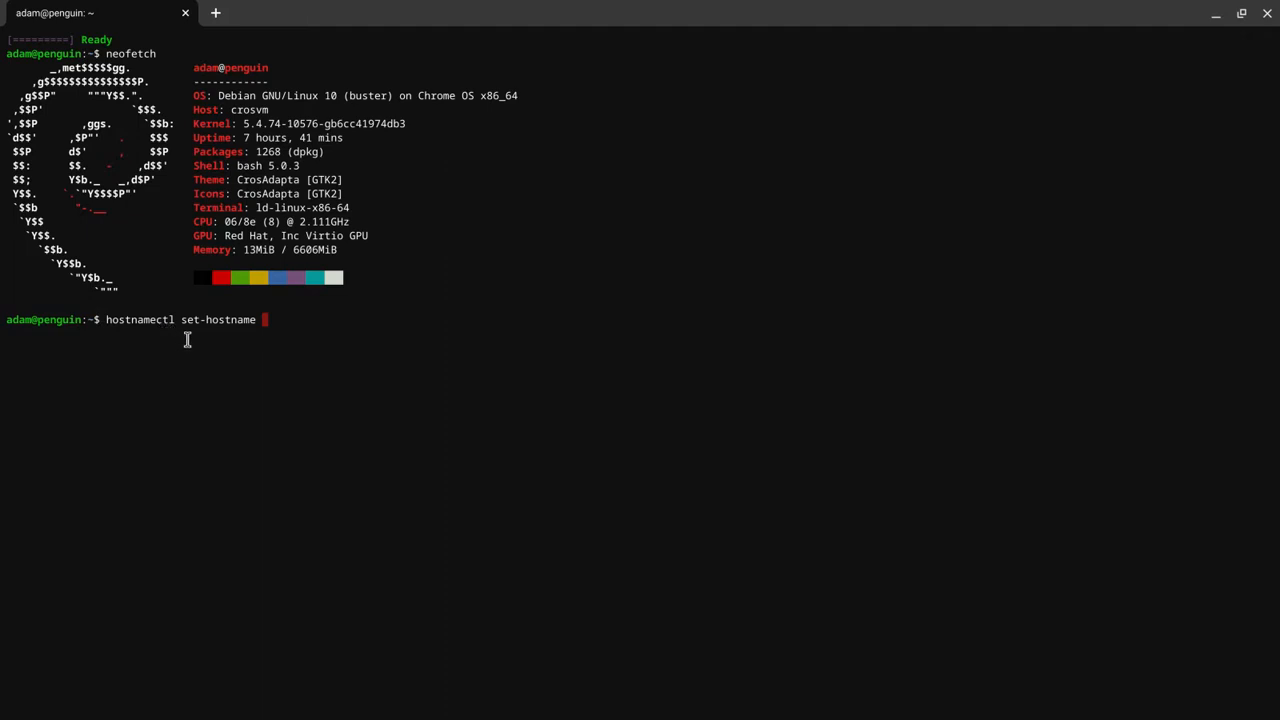
mouse_move(256, 346)
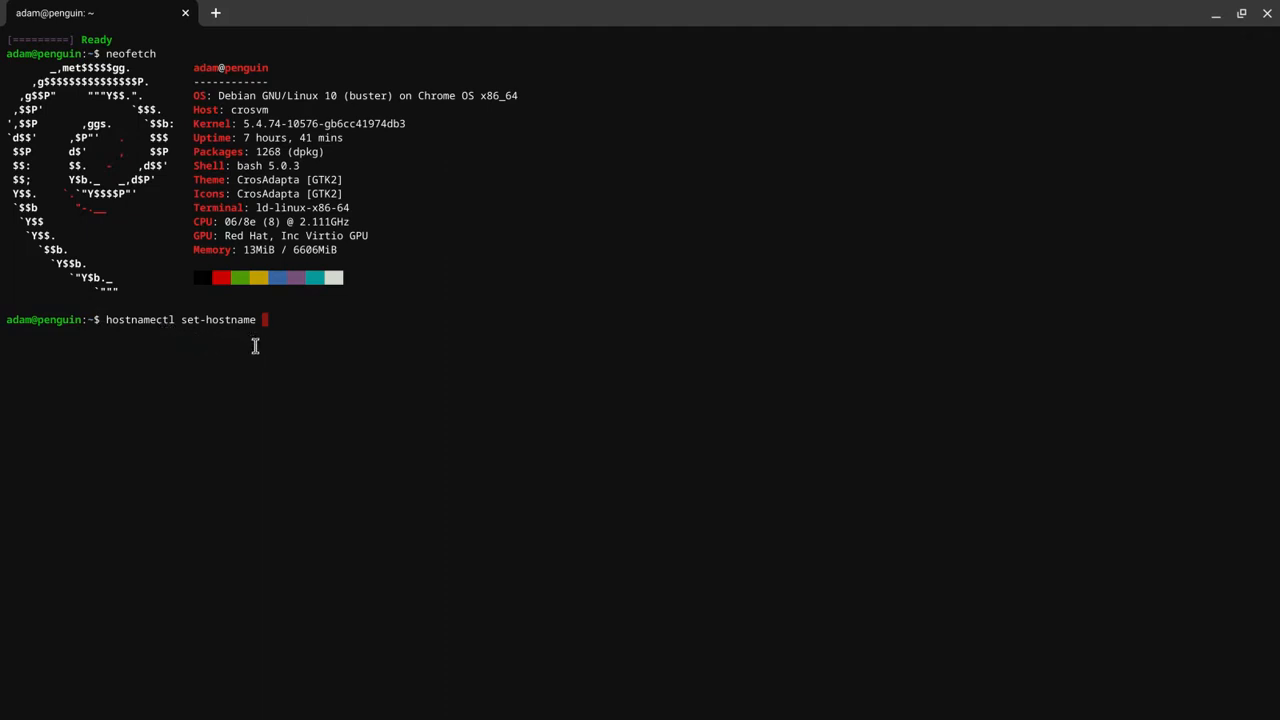
mouse_move(316, 404)
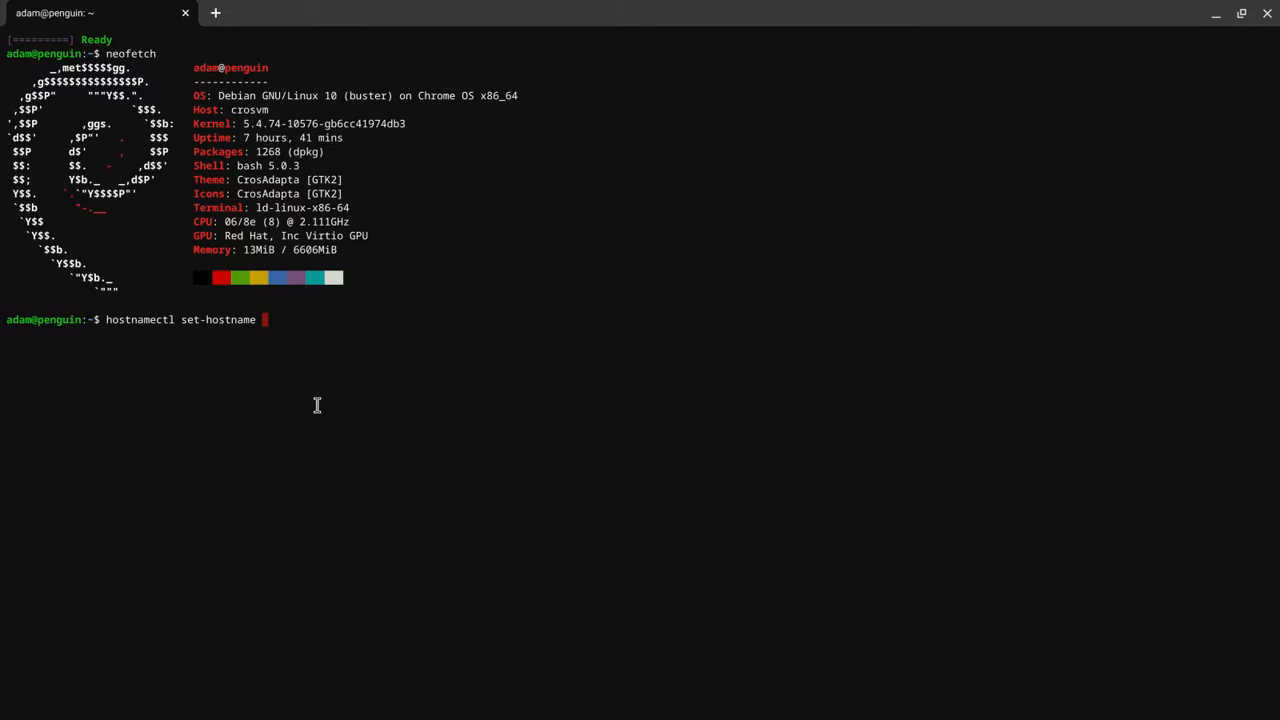
text(fokker)
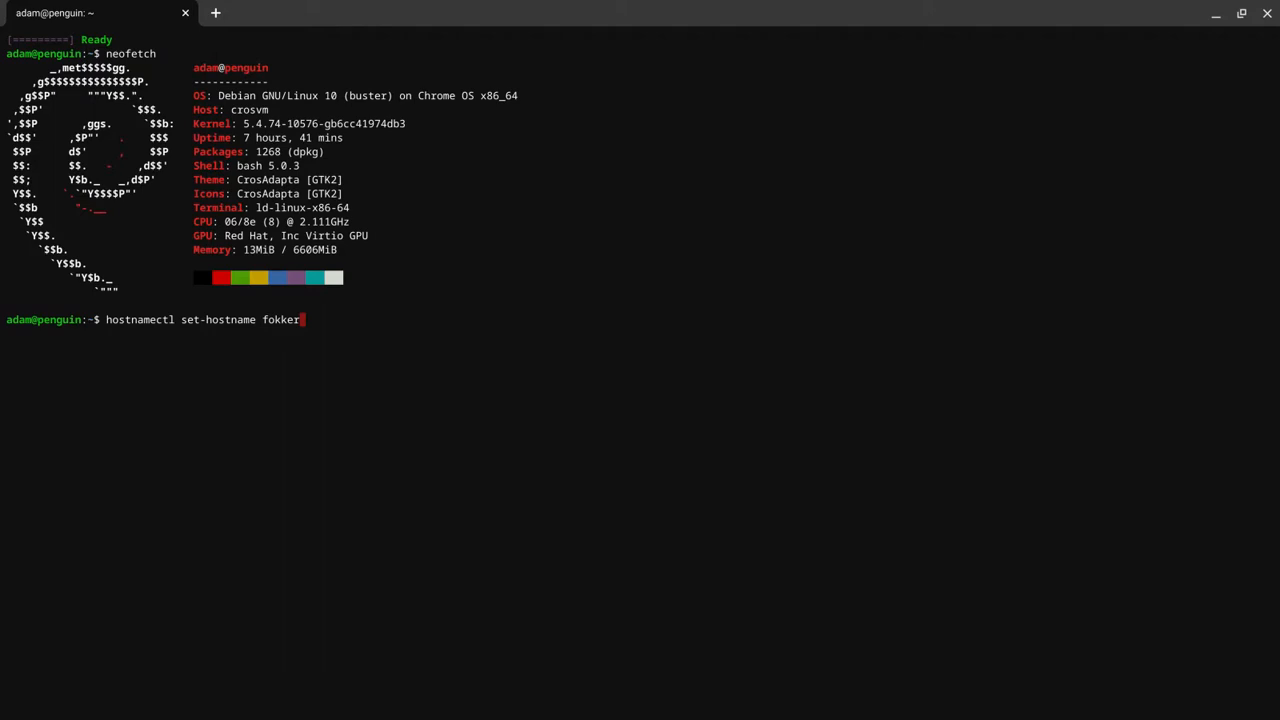
key(Return)
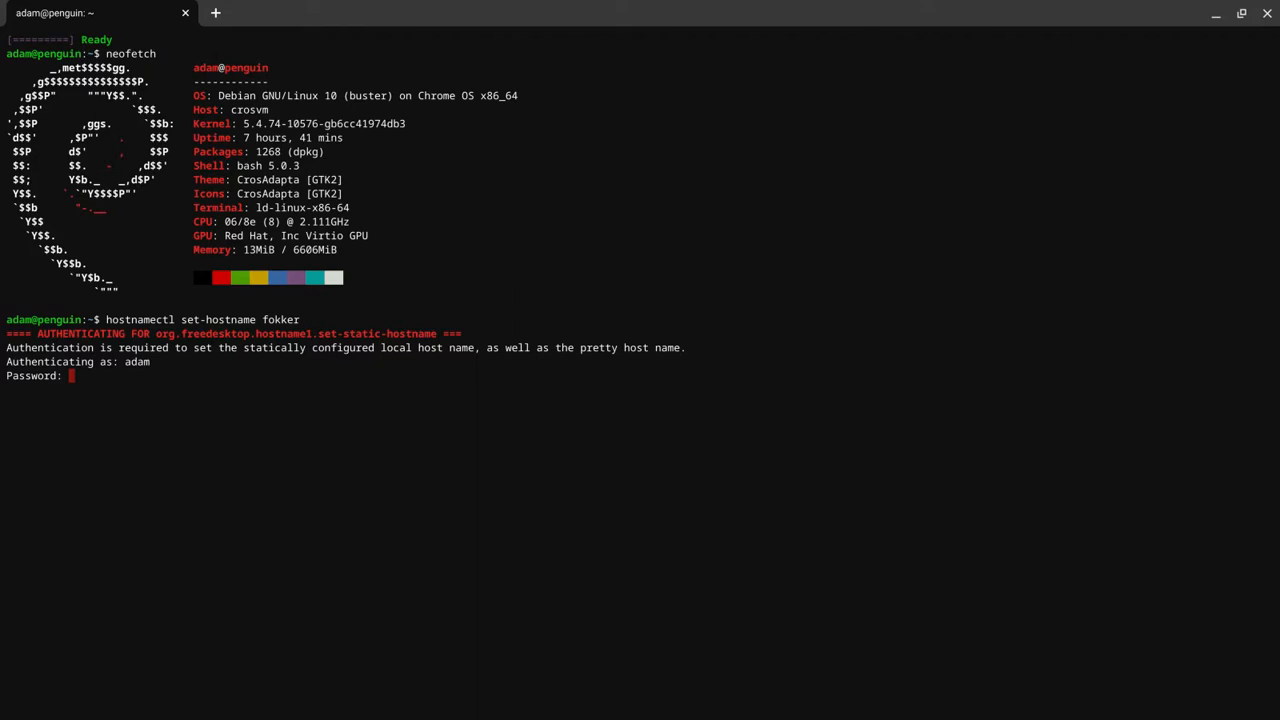
key(Return)
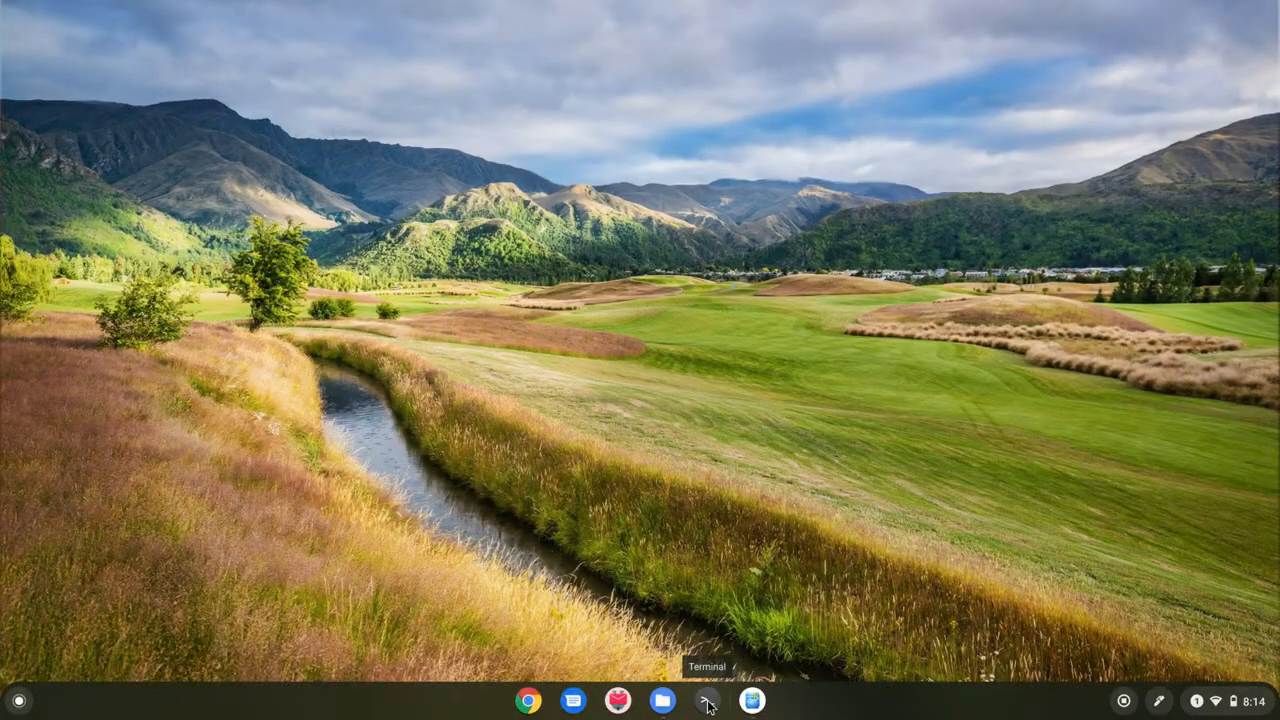
click(706, 700)
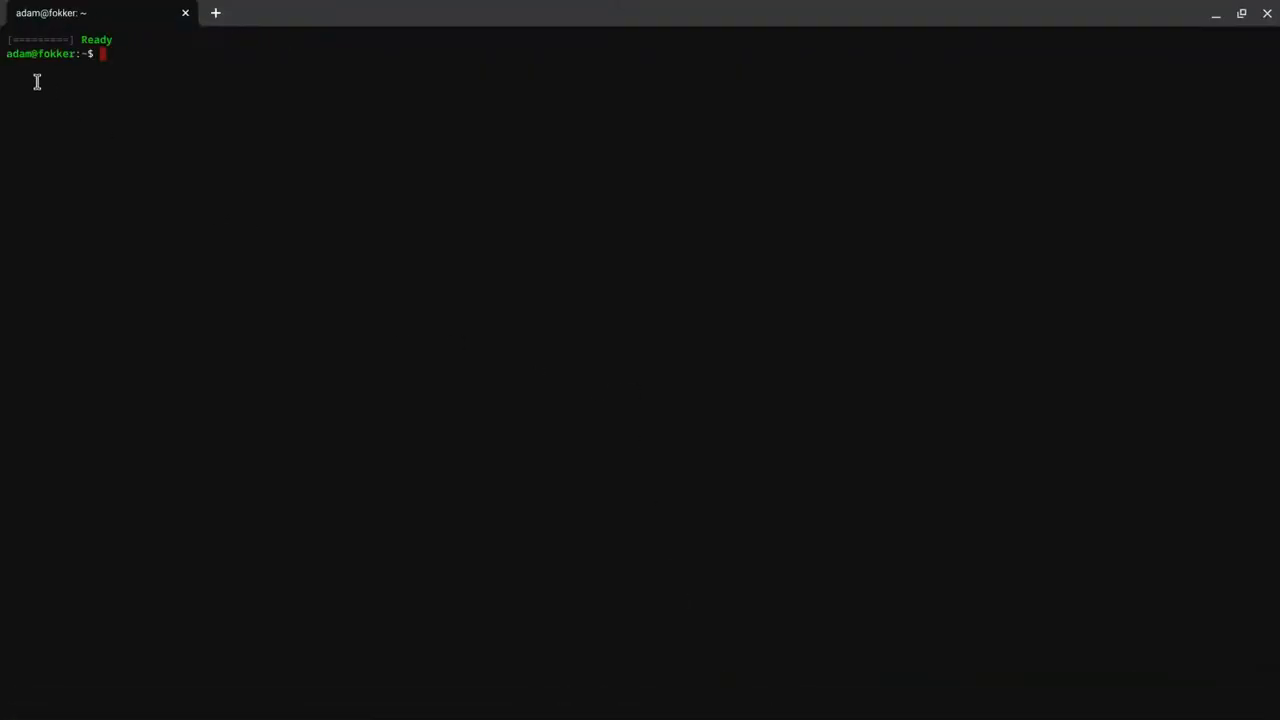
mouse_move(556, 176)
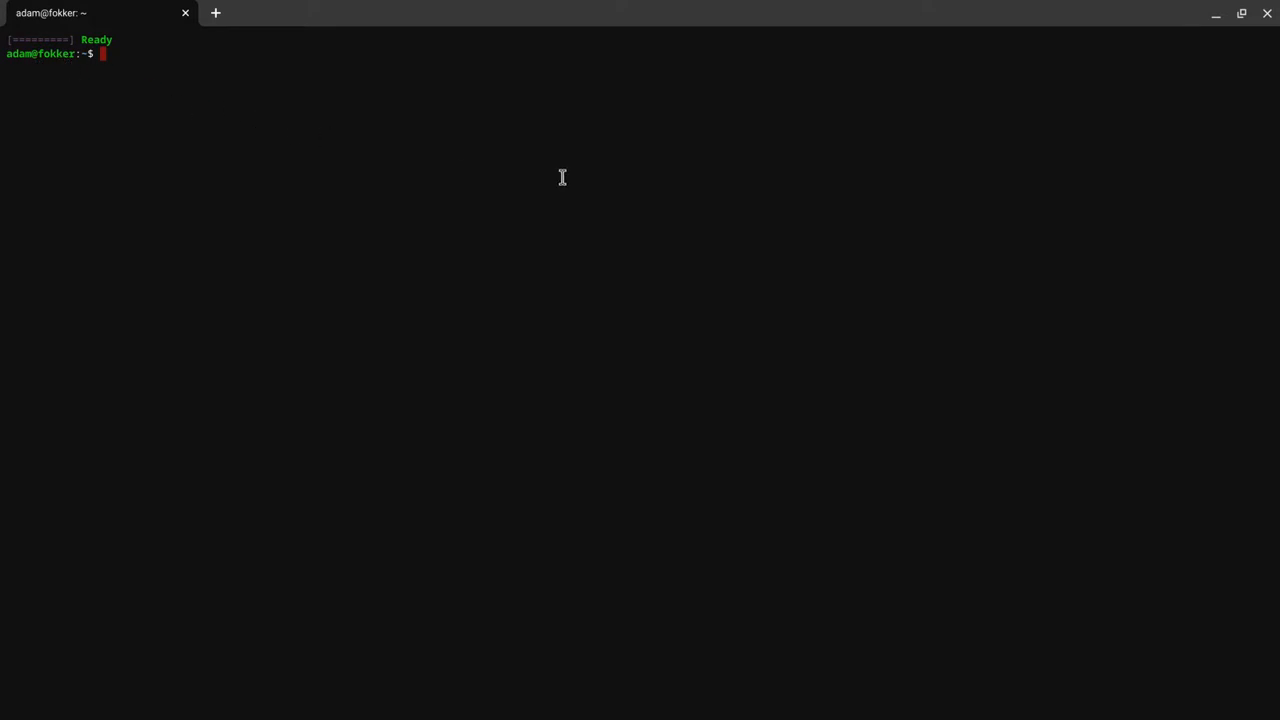
text(exit)
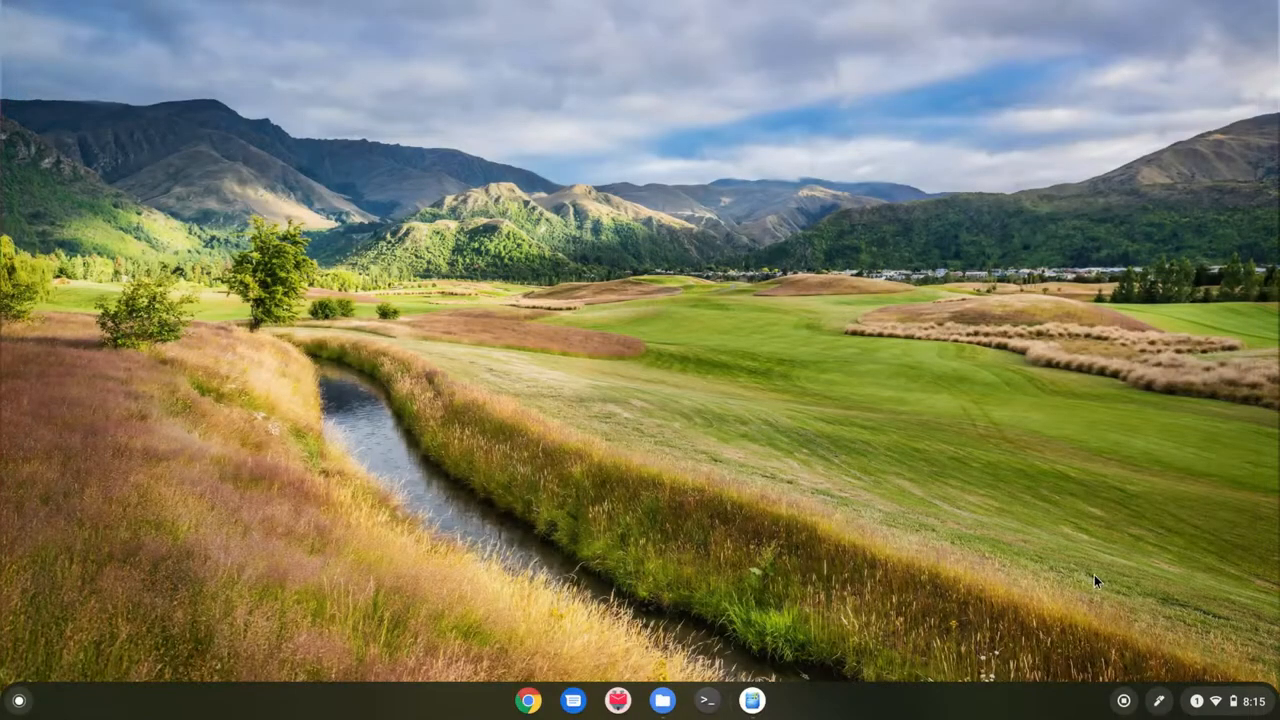
mouse_move(1136, 640)
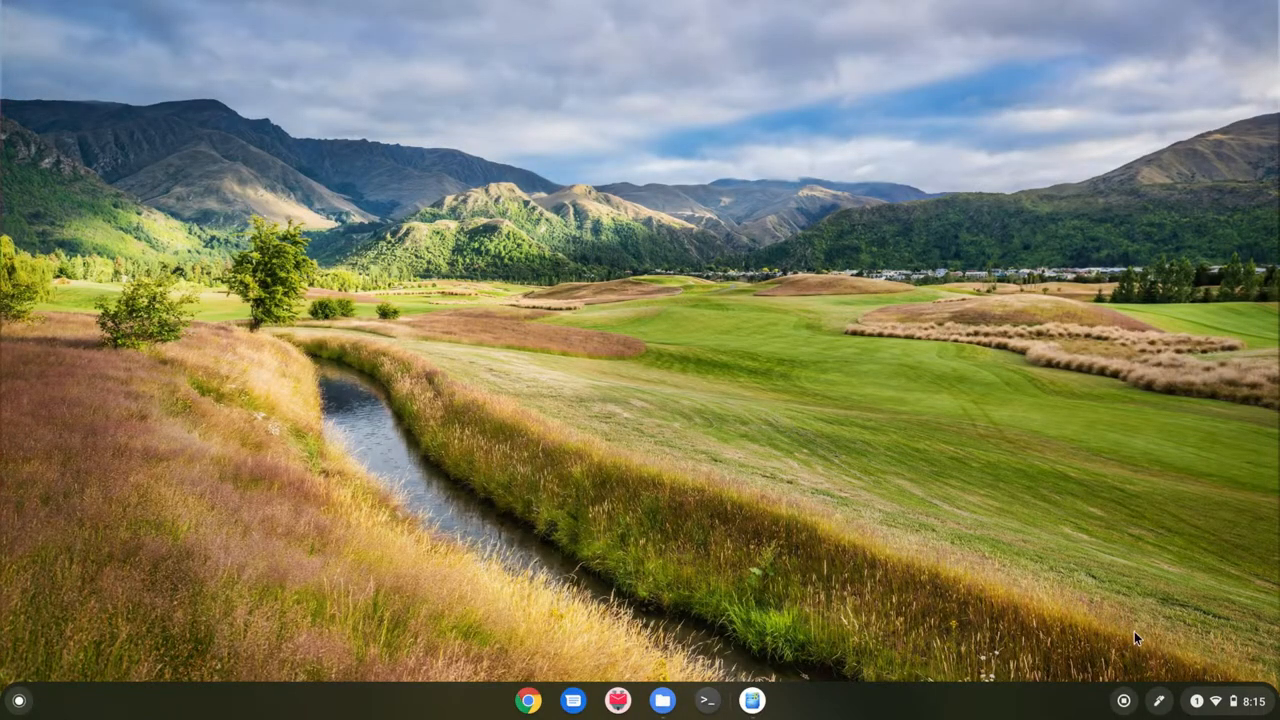
mouse_move(1116, 710)
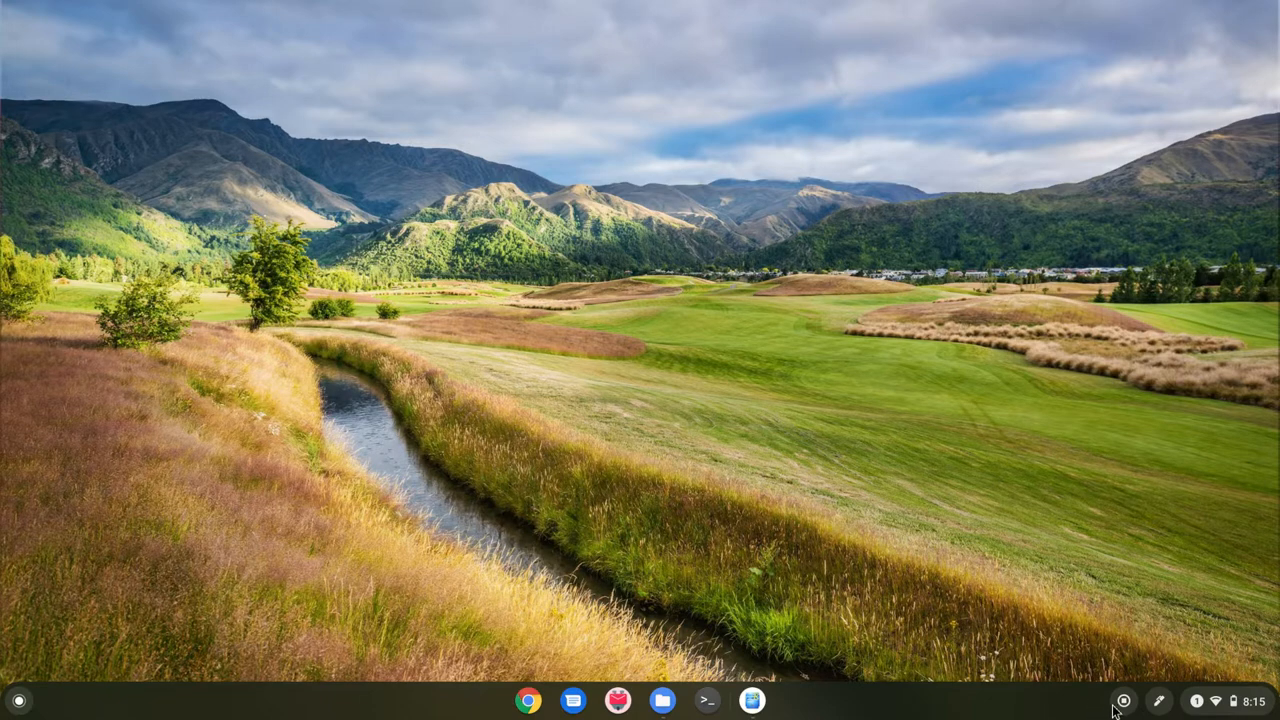
mouse_move(1124, 700)
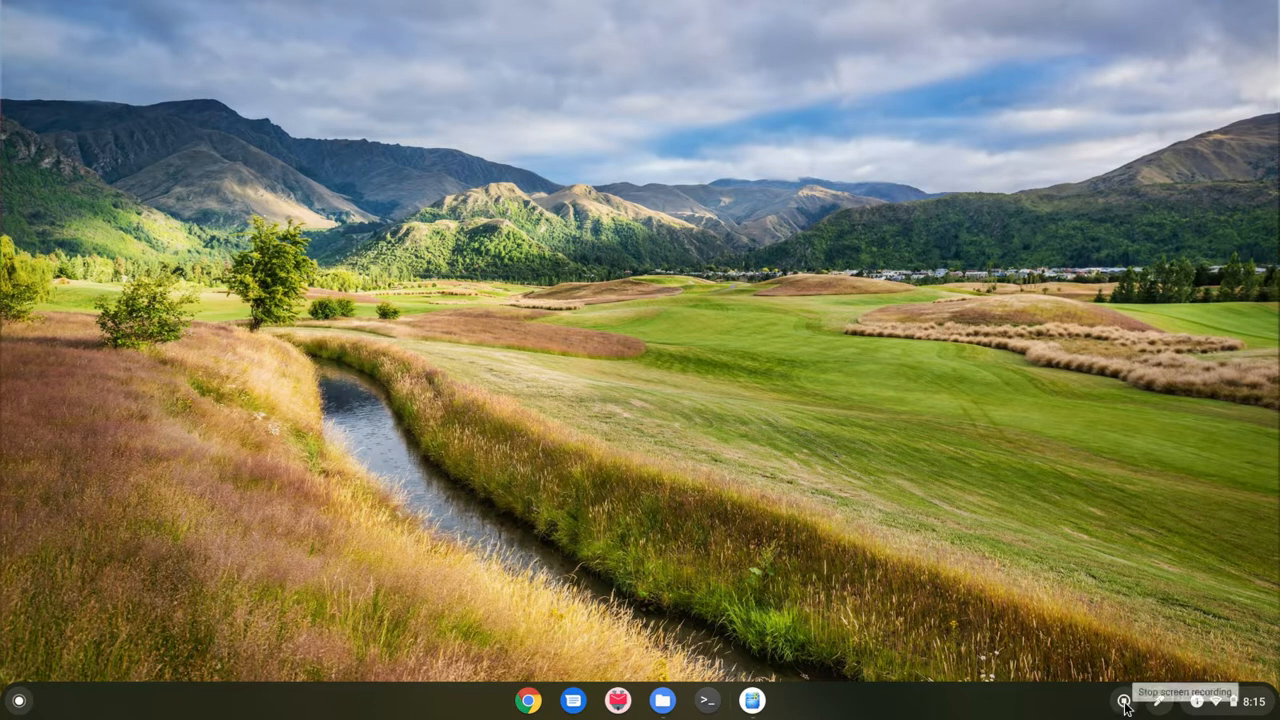